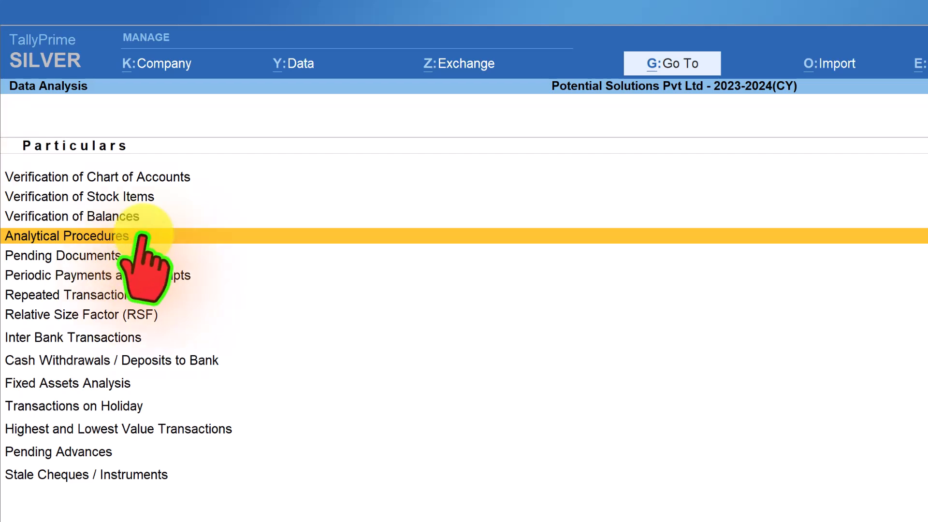
{"action": "mouse_move", "coordinate": [151, 272]}
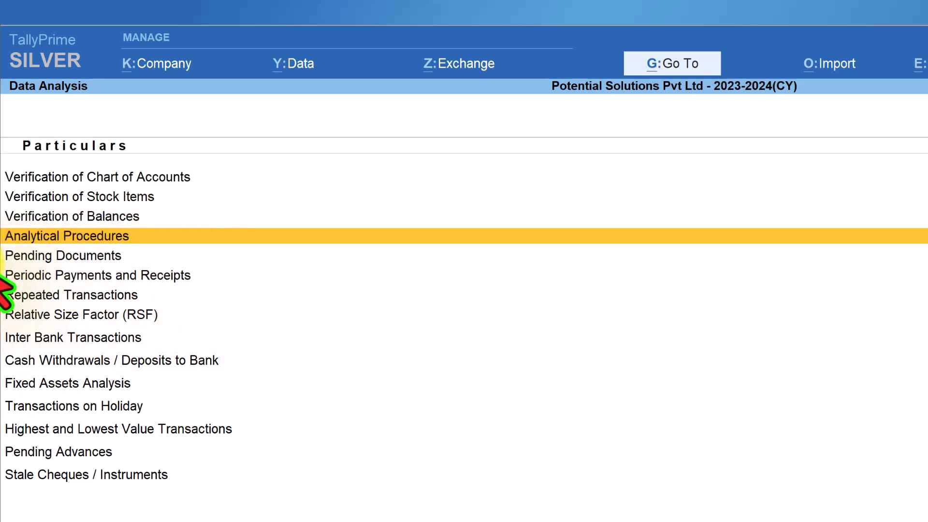
Open Analytical Procedures from the Data Analysis list for Potential Solutions Pvt Ltd
{"action": "left_click", "coordinate": [66, 235]}
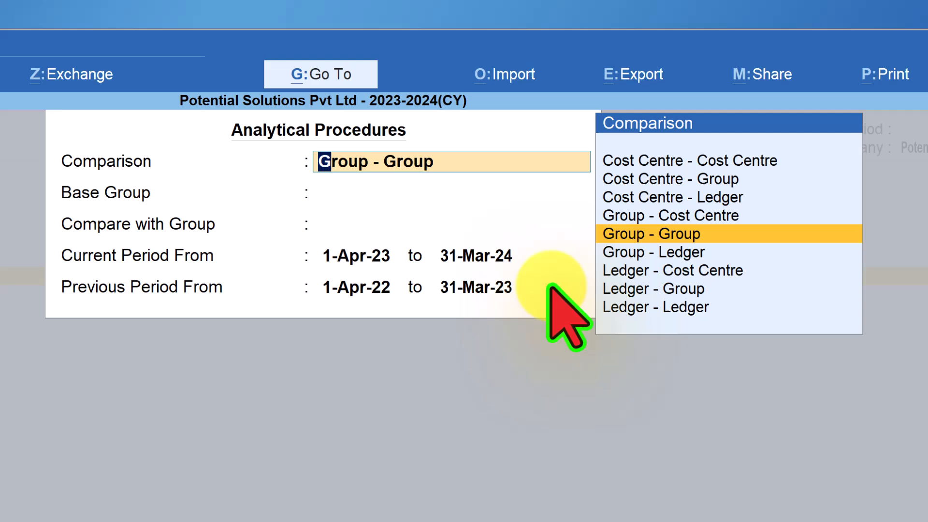
{"action": "mouse_move", "coordinate": [305, 390]}
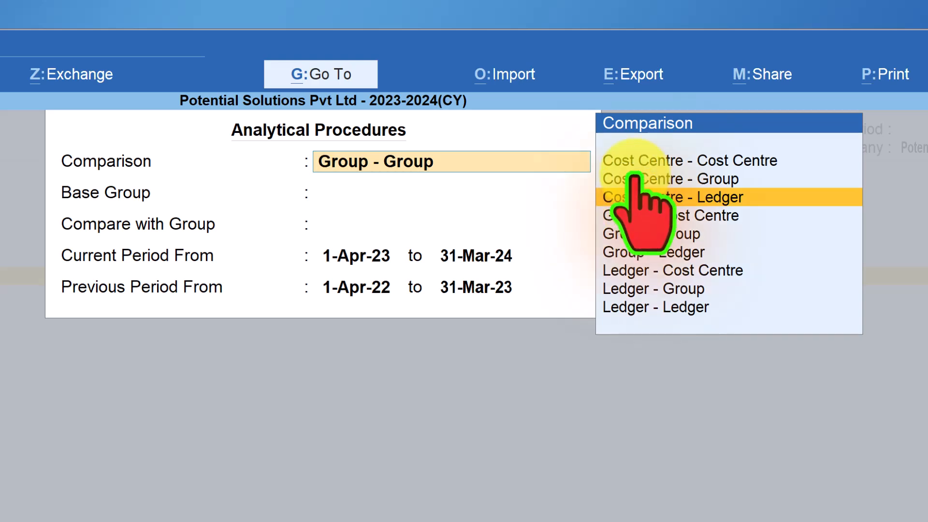
{"action": "mouse_move", "coordinate": [672, 179]}
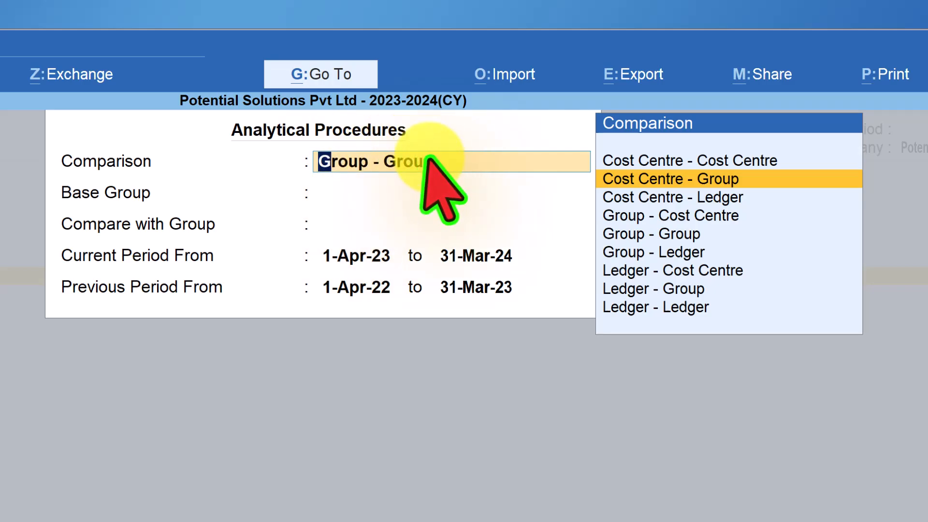
Keep Group - Group as the comparison type
{"action": "left_click", "coordinate": [651, 234]}
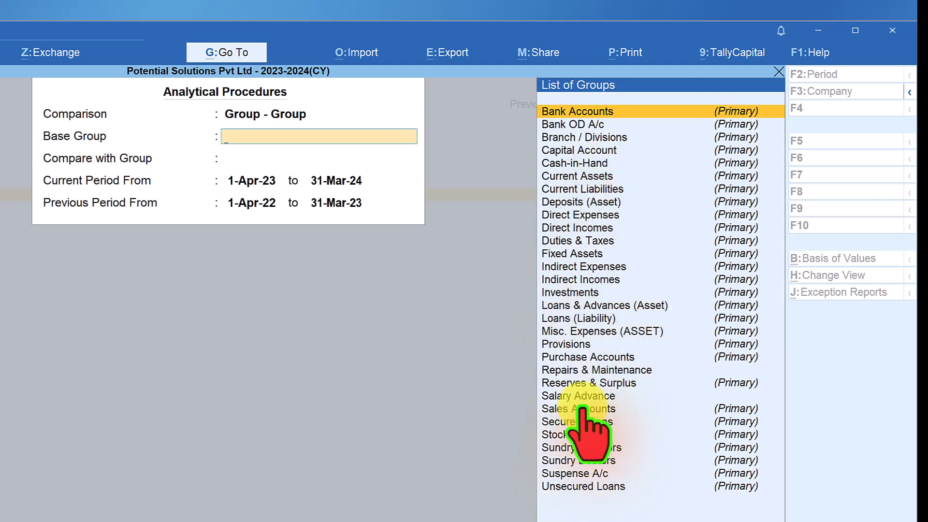
Pick Sales Accounts as Base Group and Indirect Expenses as Compare with Group
{"action": "left_click", "coordinate": [578, 409]}
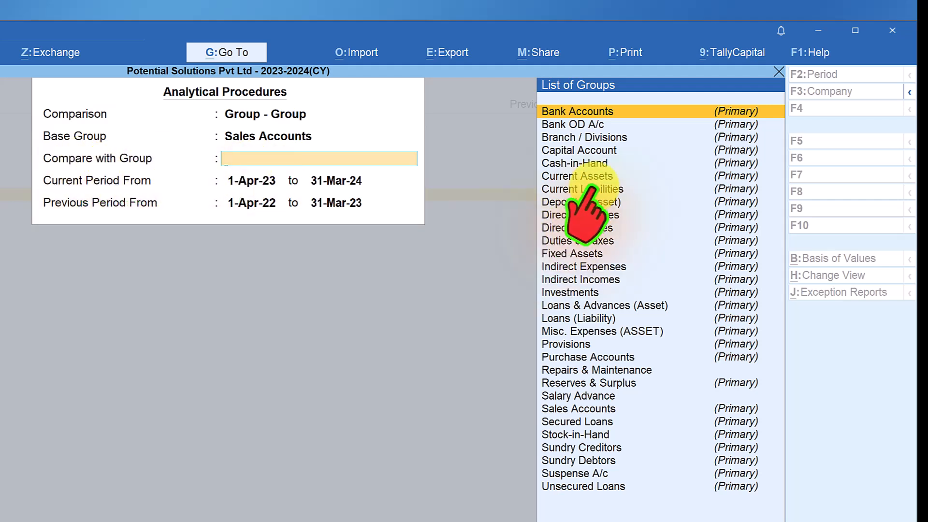
{"action": "mouse_move", "coordinate": [615, 474]}
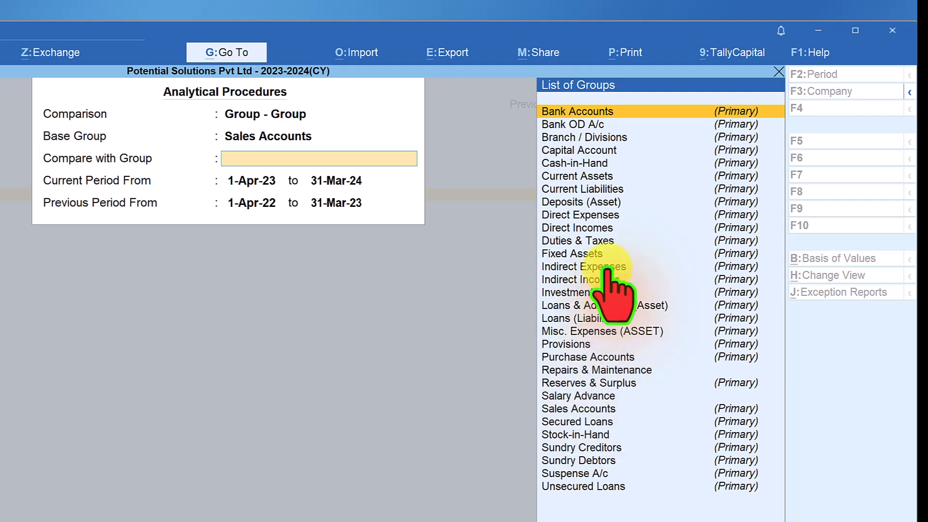
{"action": "left_click", "coordinate": [583, 266]}
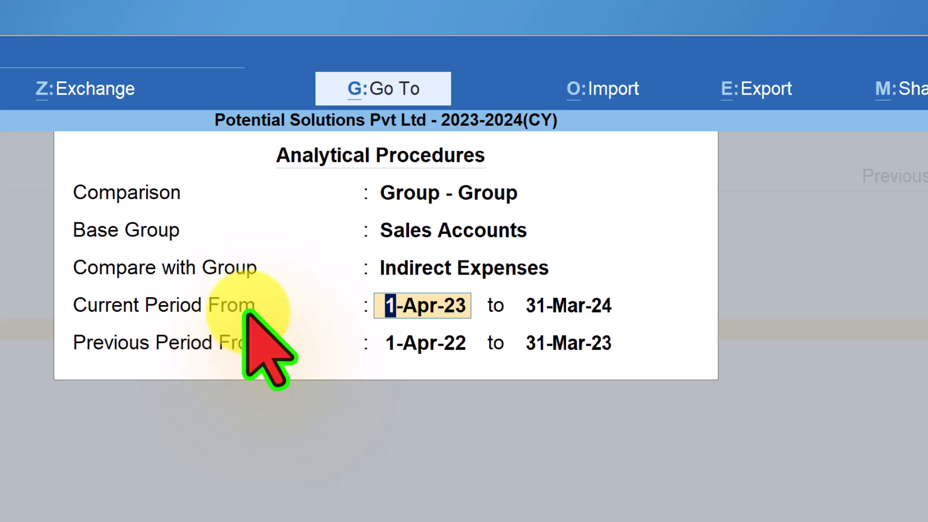
{"action": "mouse_move", "coordinate": [621, 296]}
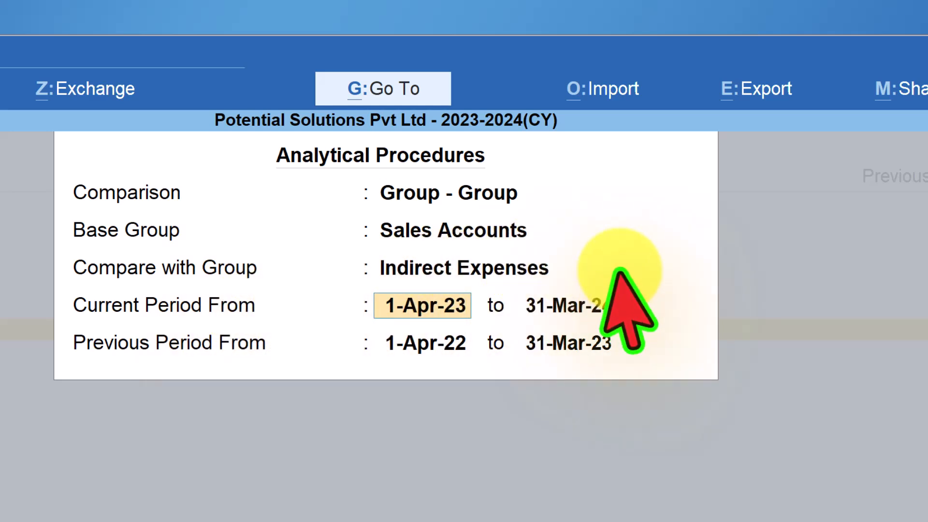
{"action": "mouse_move", "coordinate": [384, 356]}
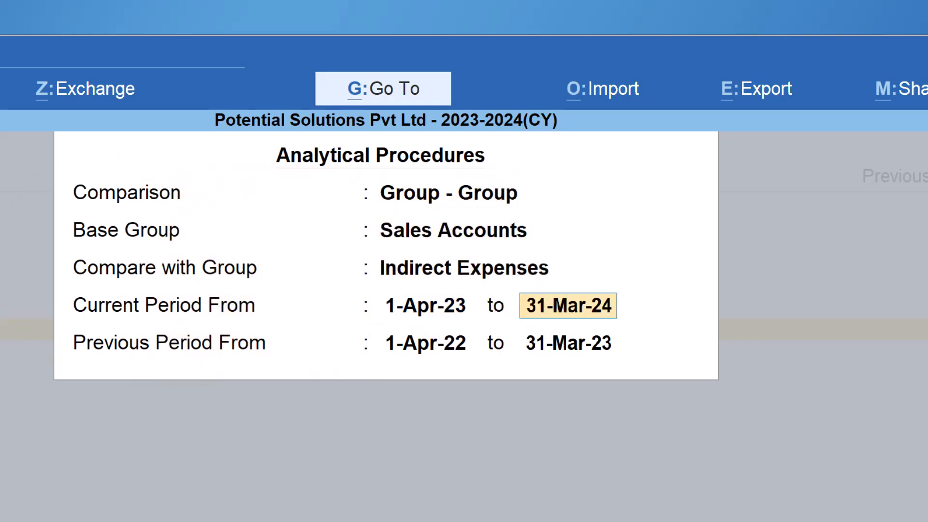
Accept default periods 1-Apr-23 to 31-Mar-24 versus 1-Apr-22 to 31-Mar-23 and generate the report
{"action": "key", "text": "enter"}
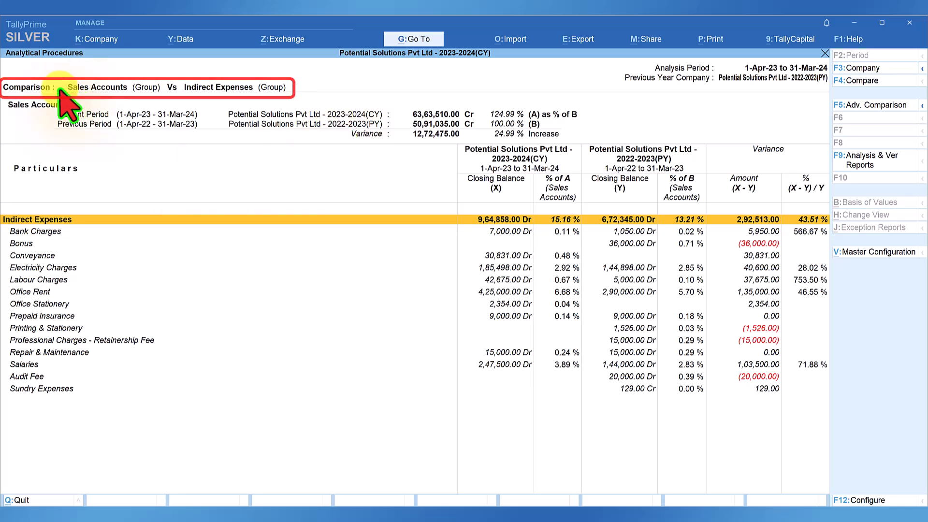
{"action": "mouse_move", "coordinate": [177, 95]}
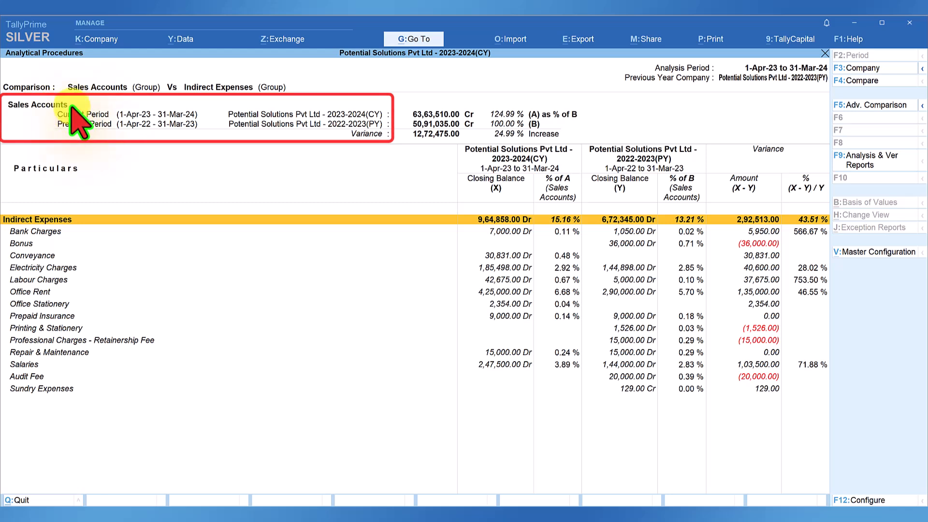
{"action": "mouse_move", "coordinate": [104, 124]}
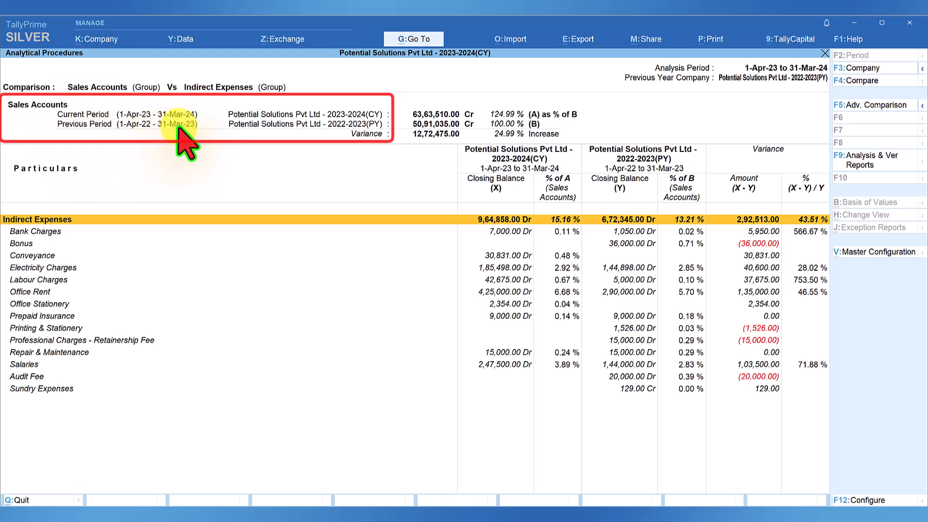
{"action": "mouse_move", "coordinate": [66, 110]}
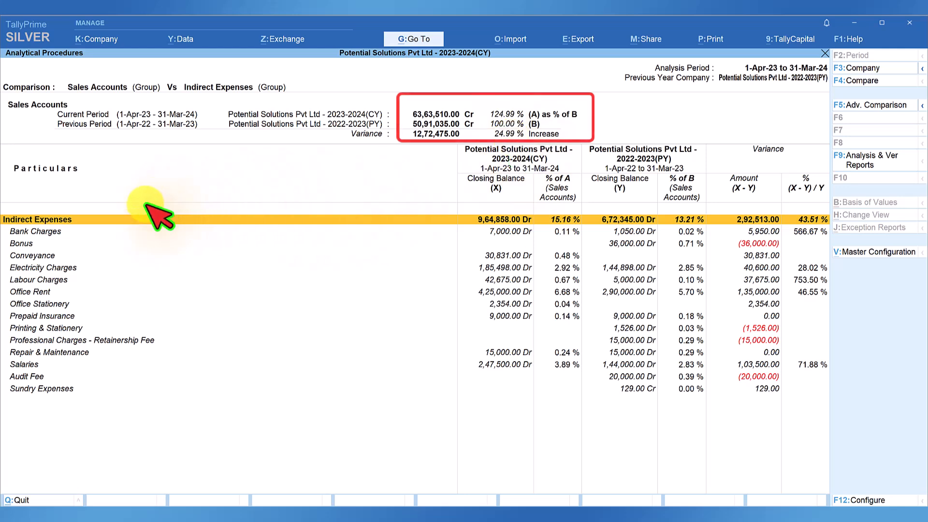
{"action": "mouse_move", "coordinate": [77, 178]}
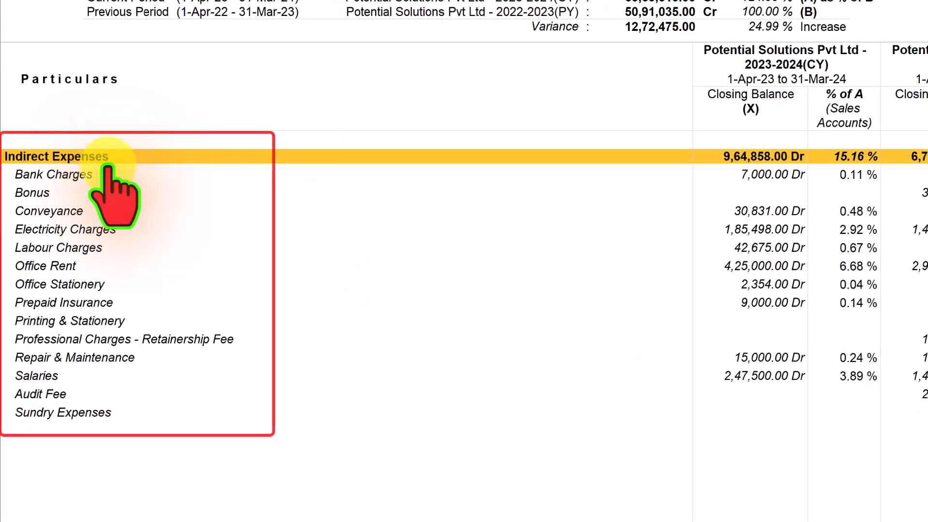
{"action": "mouse_move", "coordinate": [95, 296]}
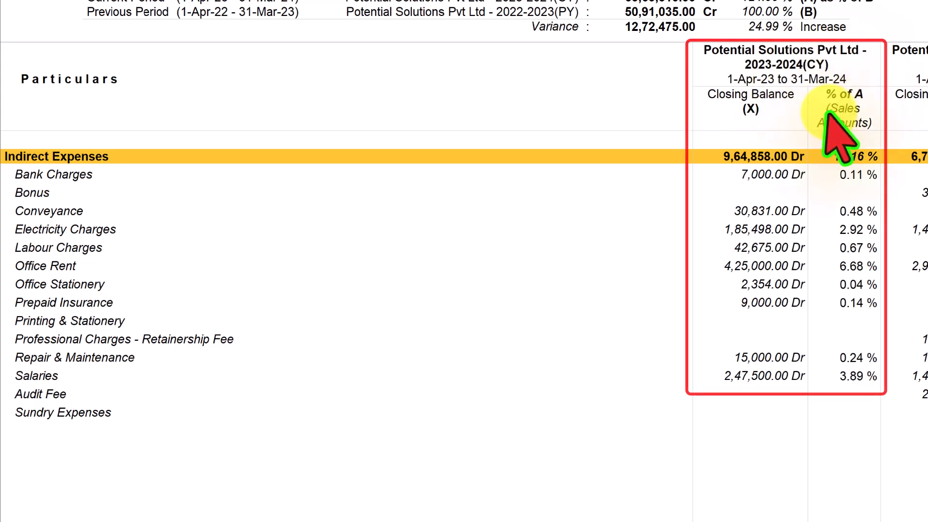
{"action": "mouse_move", "coordinate": [852, 89]}
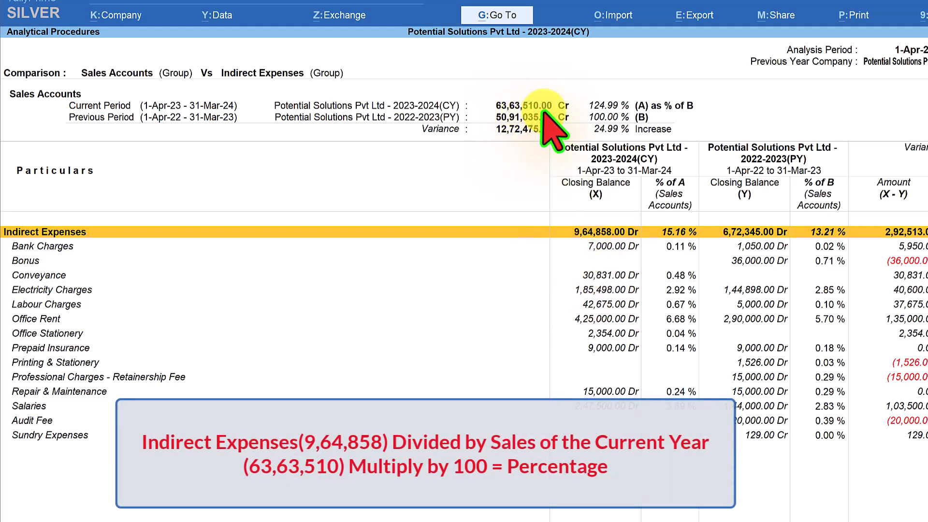
{"action": "mouse_move", "coordinate": [583, 188]}
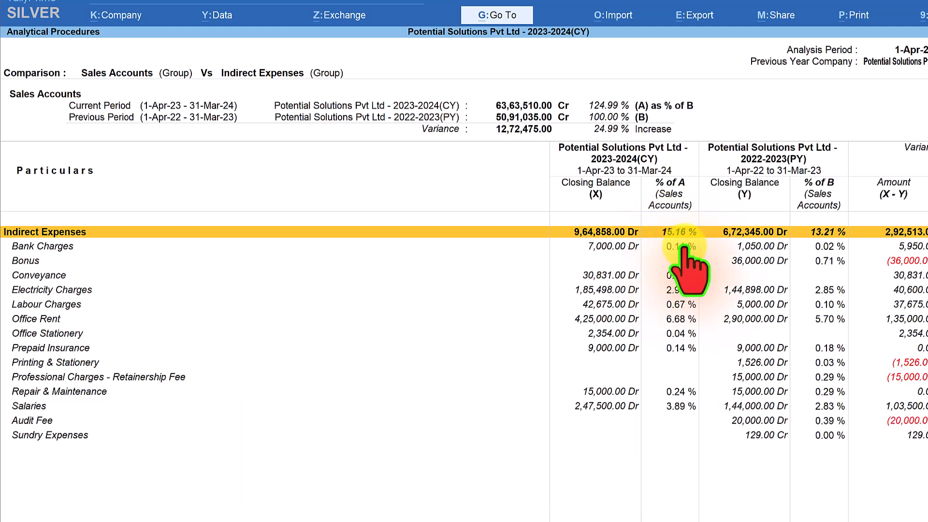
{"action": "mouse_move", "coordinate": [678, 278]}
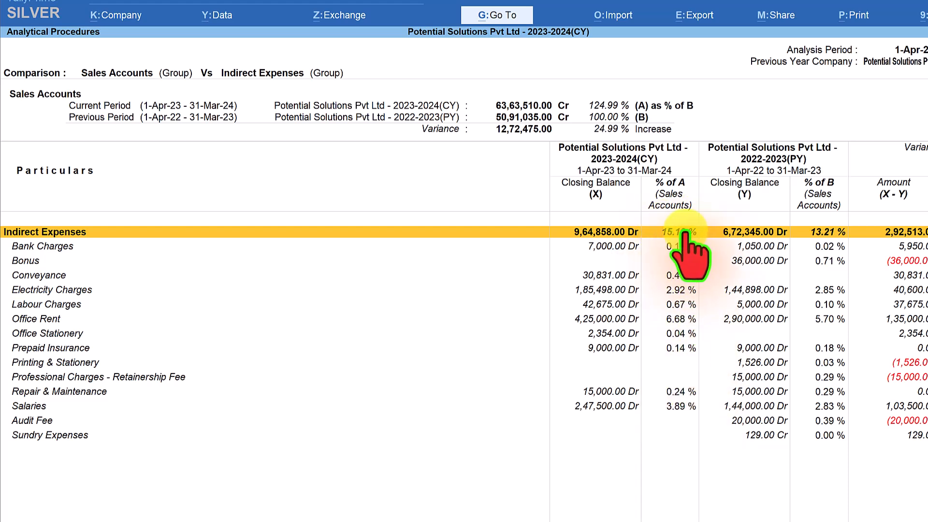
{"action": "mouse_move", "coordinate": [119, 340]}
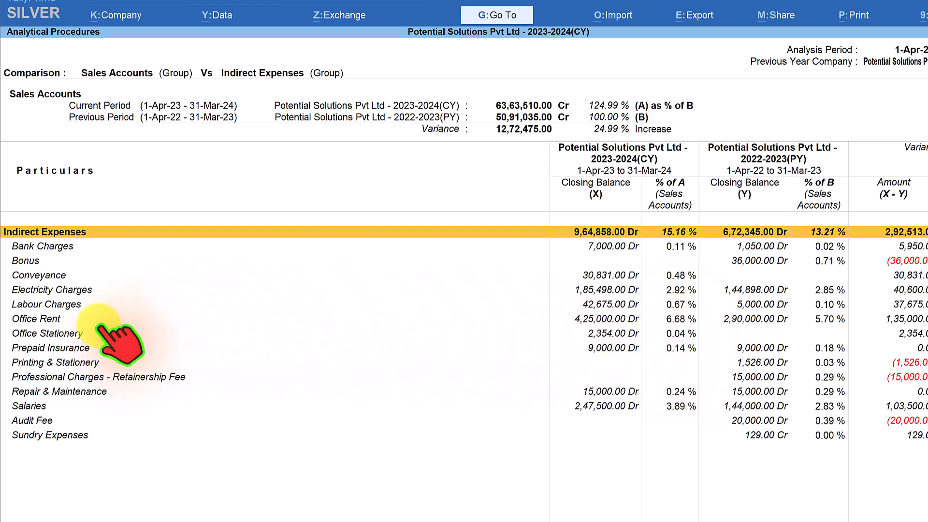
{"action": "left_click", "coordinate": [36, 319]}
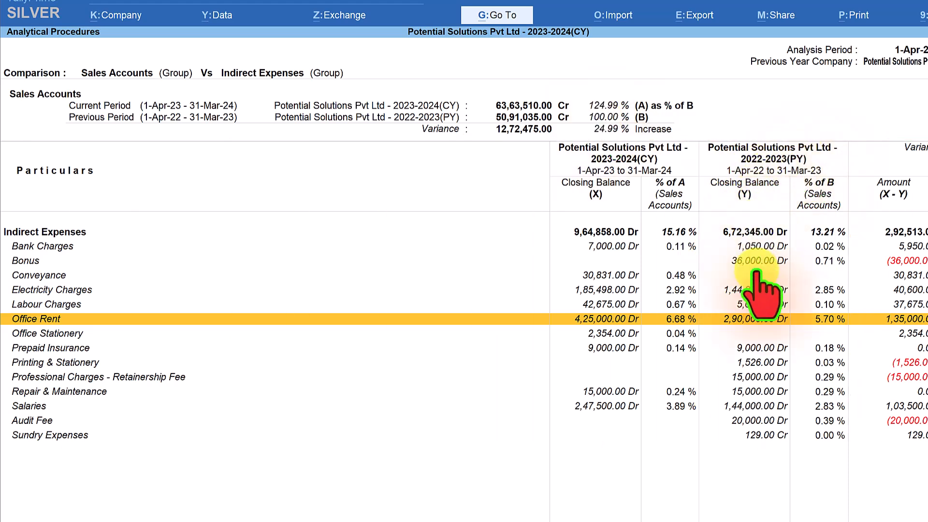
{"action": "mouse_move", "coordinate": [816, 184]}
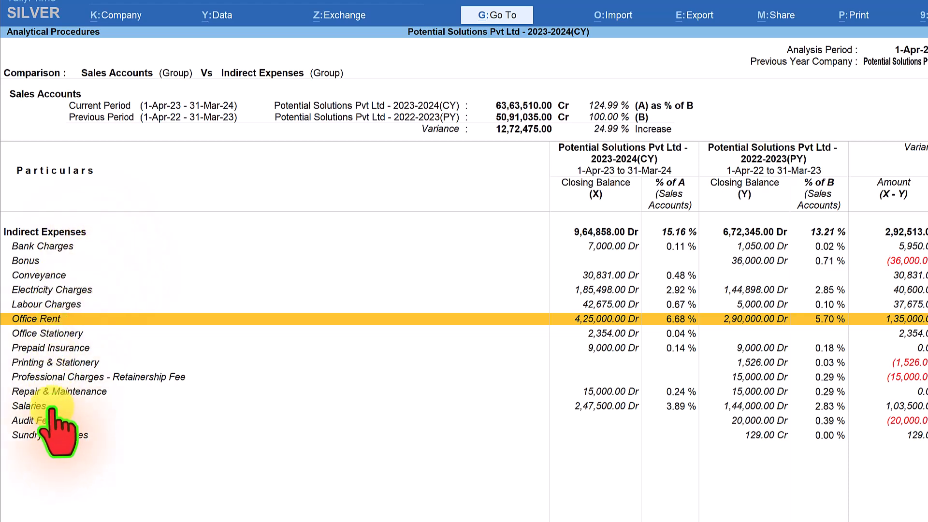
{"action": "mouse_move", "coordinate": [751, 249]}
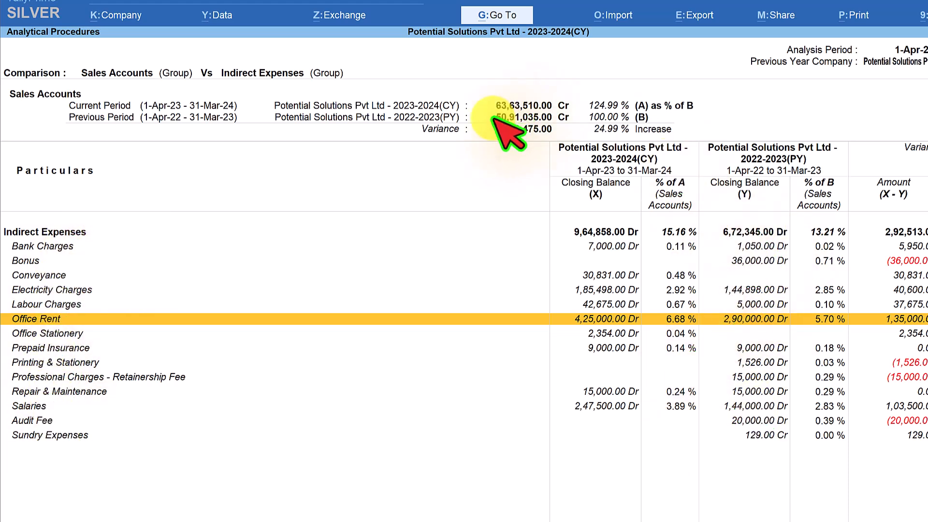
{"action": "mouse_move", "coordinate": [784, 243]}
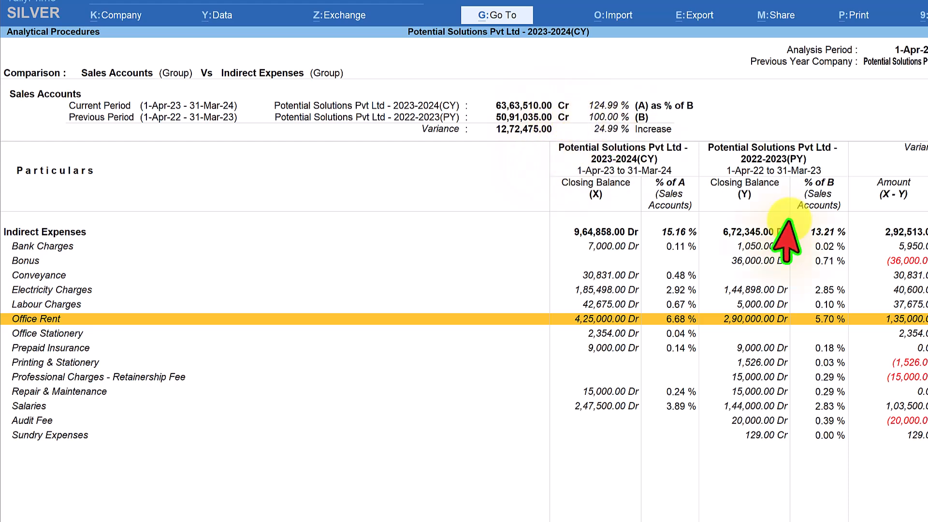
{"action": "mouse_move", "coordinate": [651, 403]}
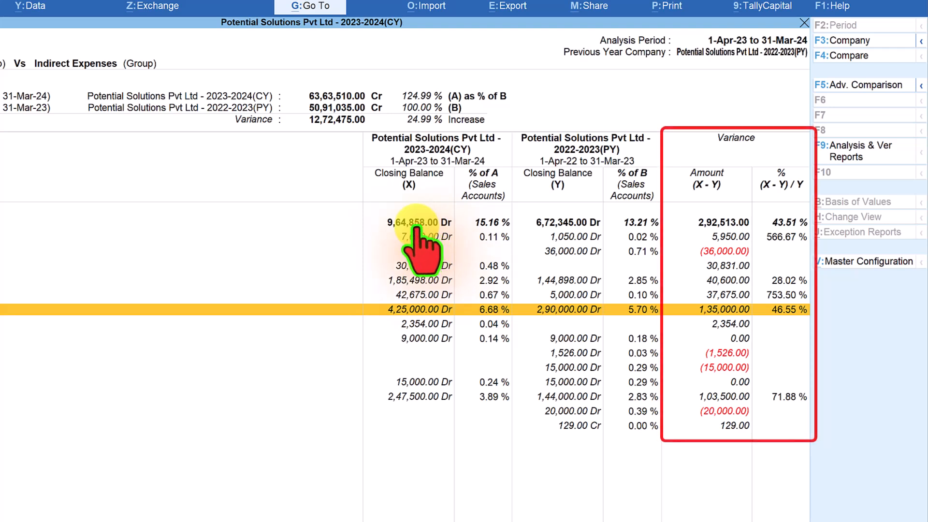
{"action": "mouse_move", "coordinate": [559, 245]}
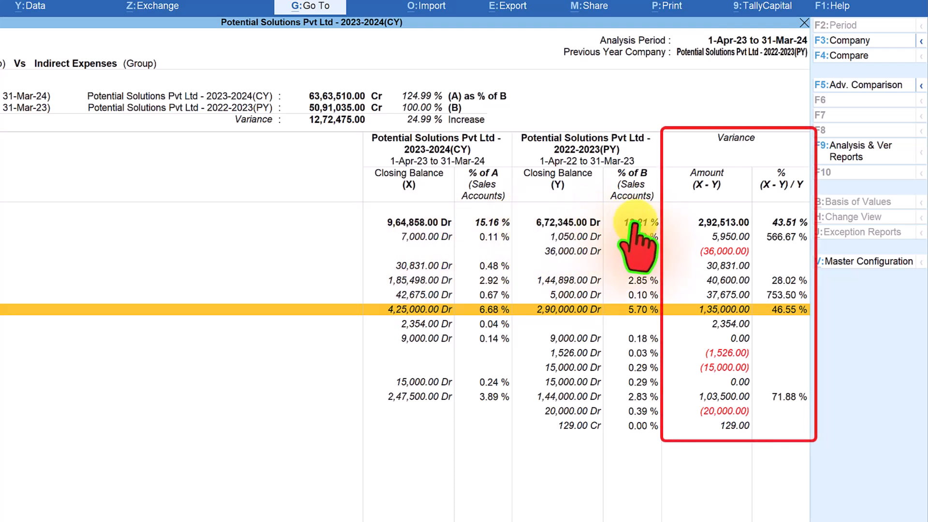
{"action": "mouse_move", "coordinate": [734, 222]}
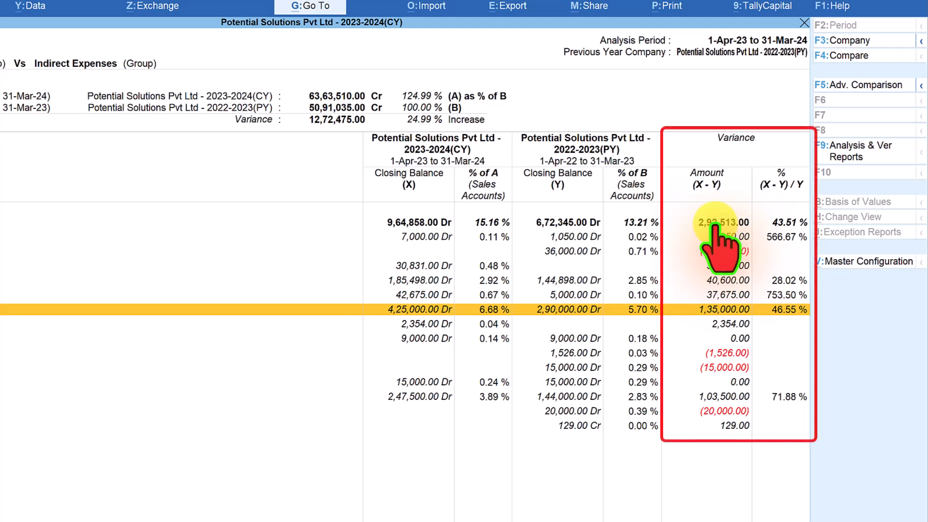
{"action": "mouse_move", "coordinate": [781, 237]}
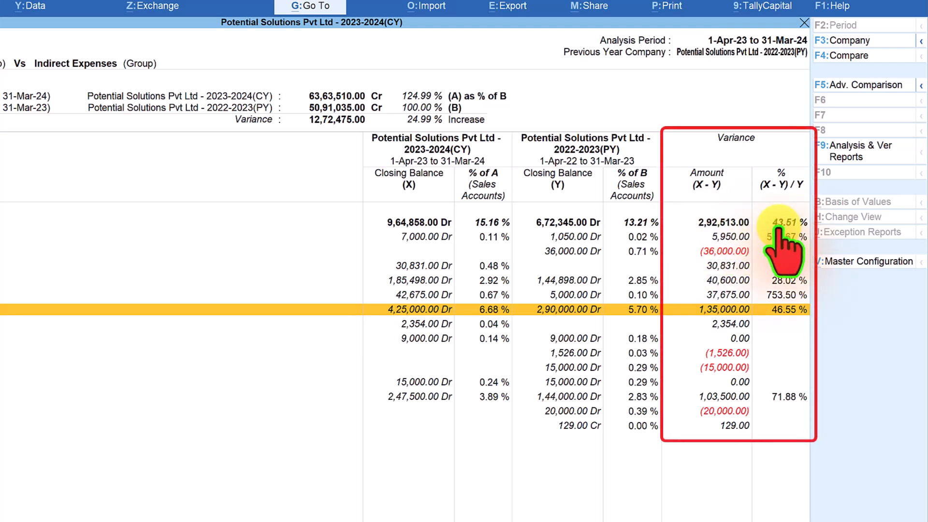
{"action": "mouse_move", "coordinate": [568, 236]}
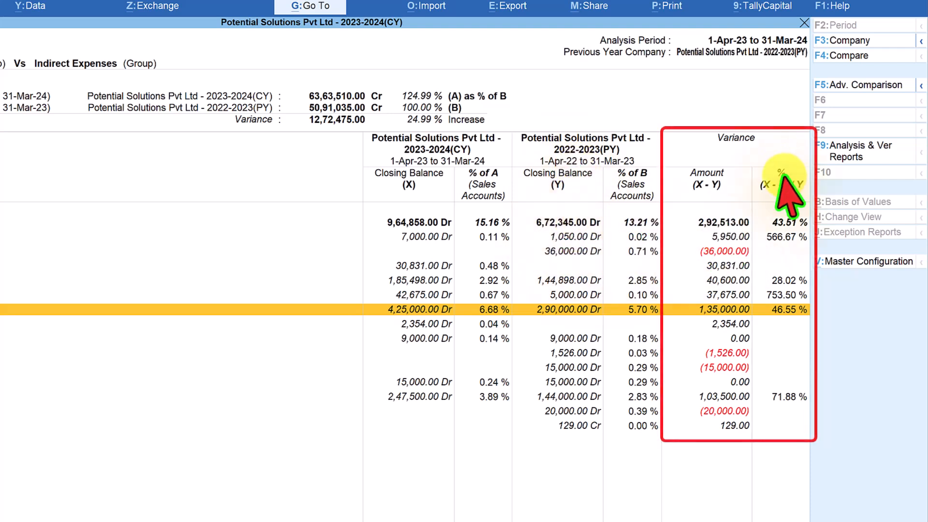
{"action": "mouse_move", "coordinate": [770, 196]}
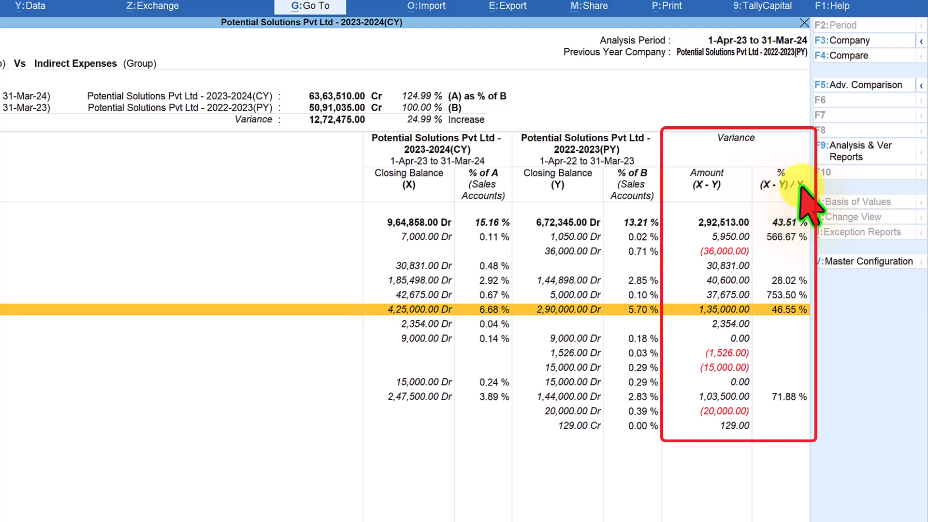
{"action": "mouse_move", "coordinate": [574, 195]}
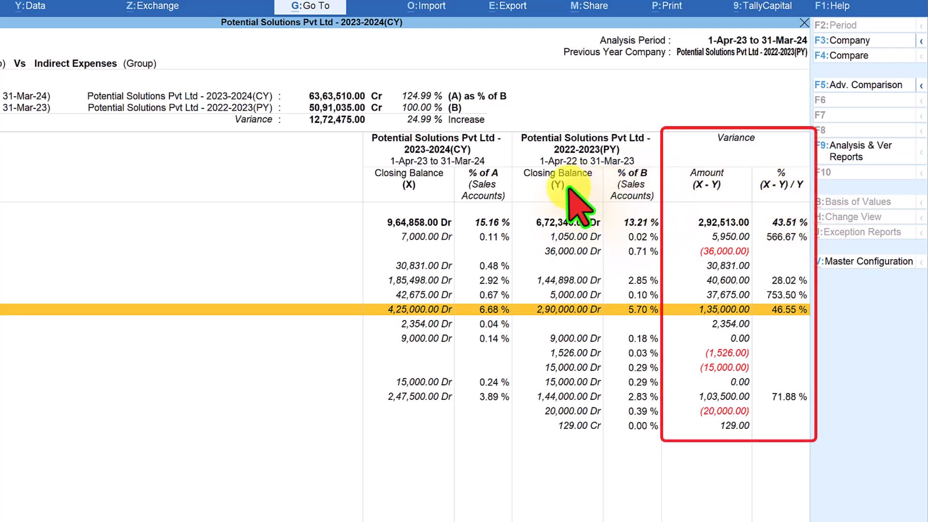